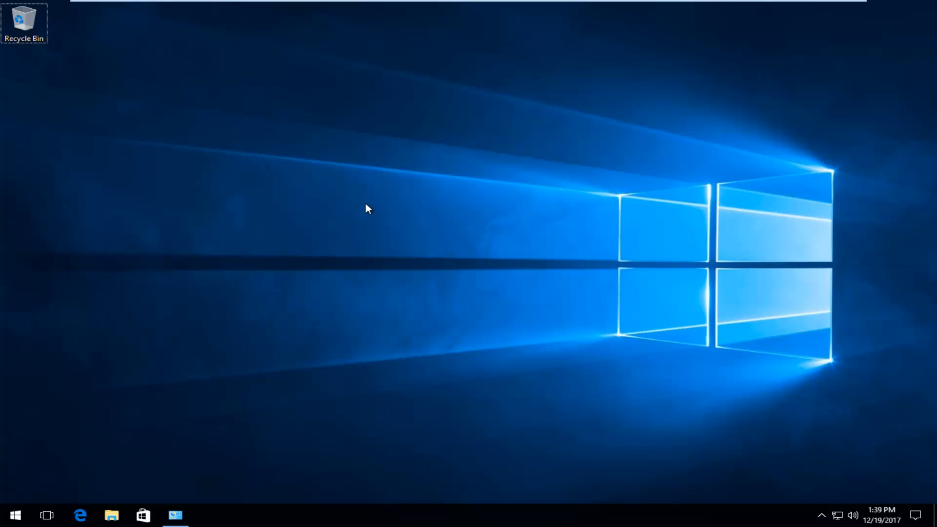
mouse_move(375, 209)
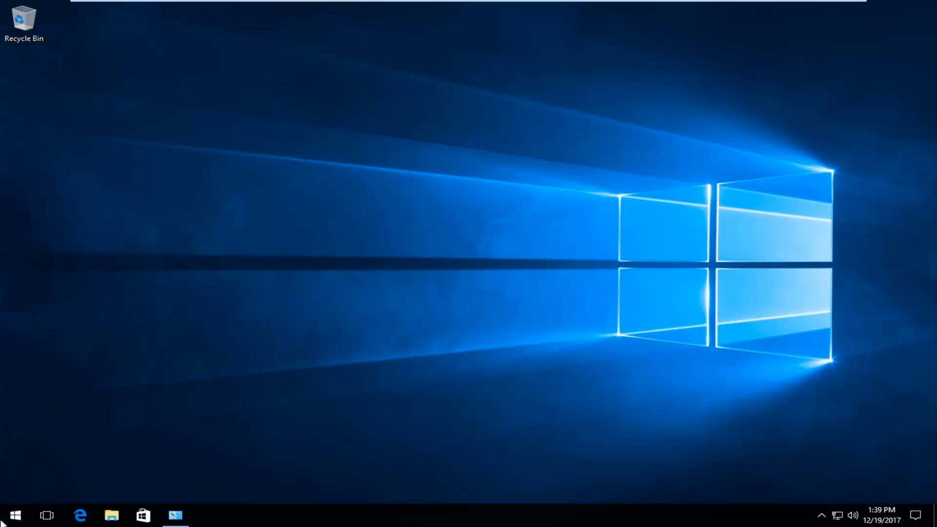
Open the Start menu and search for 'windows defender'.
left_click(14, 515)
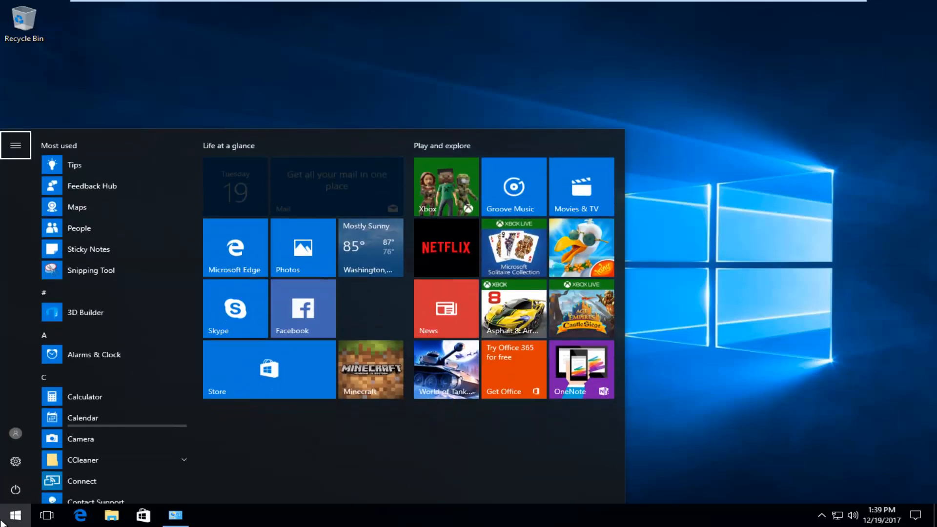
left_click(15, 146)
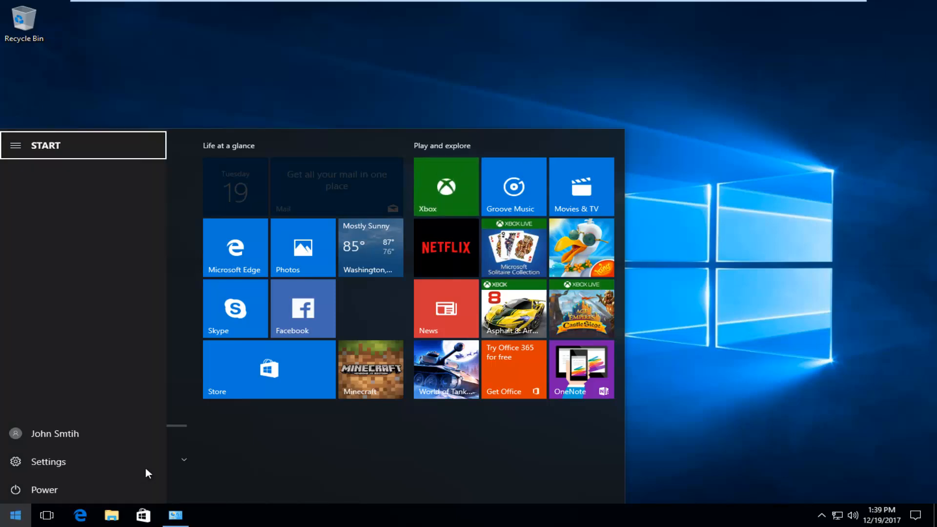
left_click(15, 146)
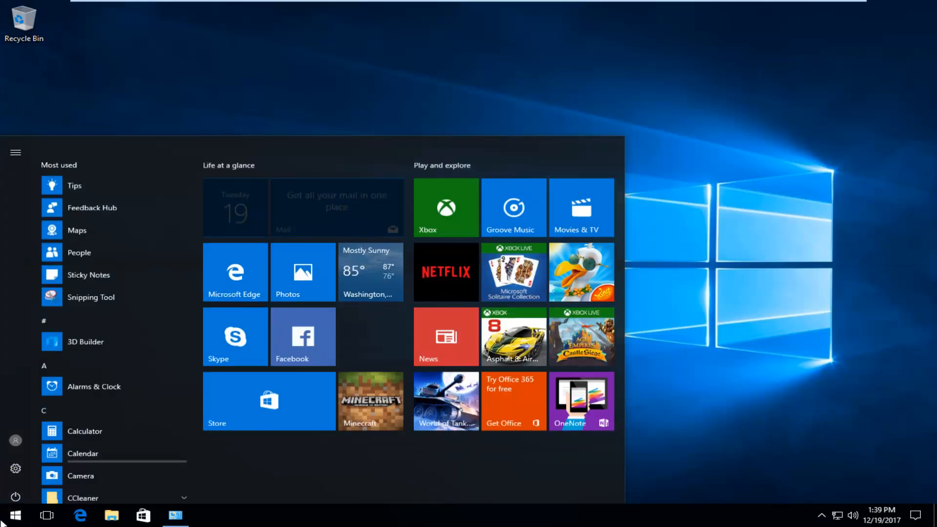
left_click(15, 515)
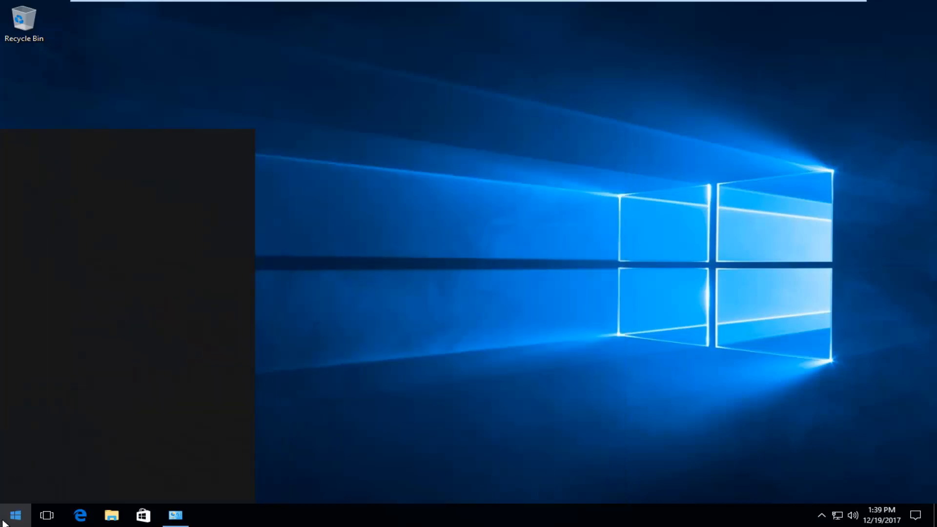
type("w")
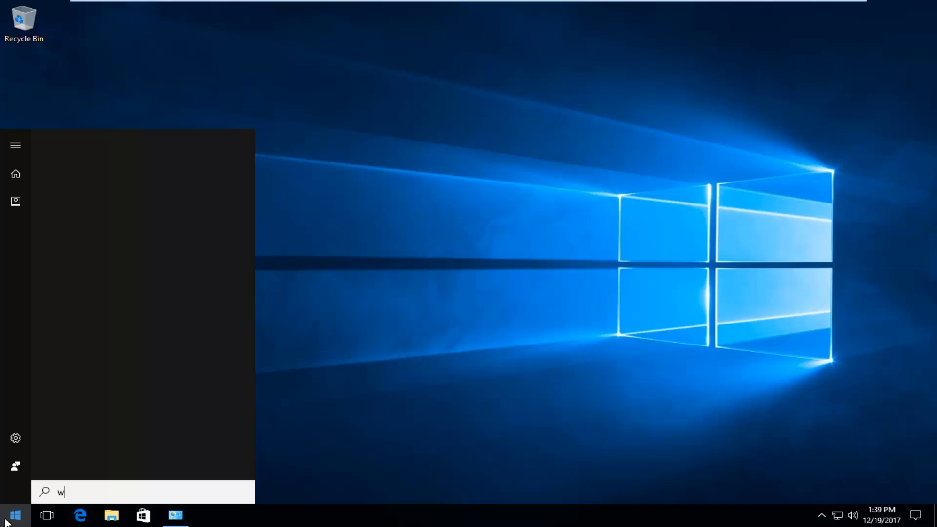
type("indows defender")
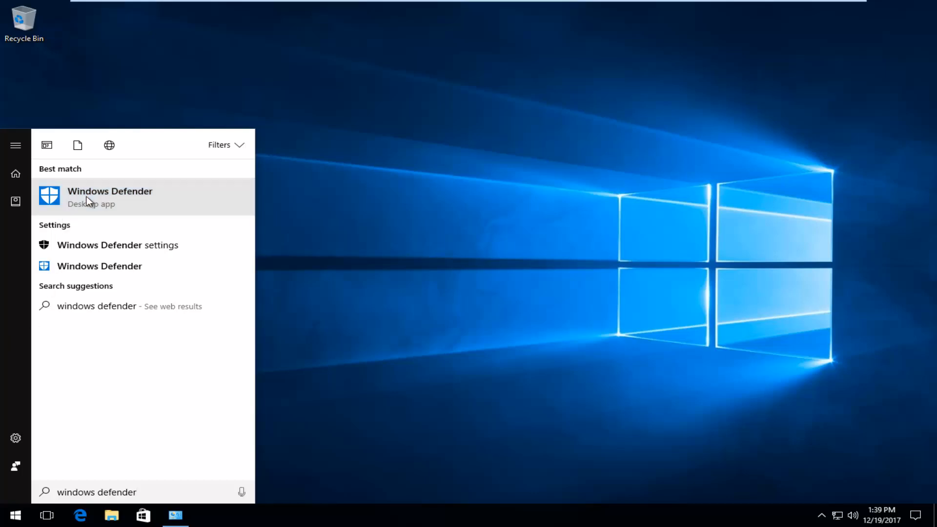
Launch the Windows Defender desktop app from the Best match result.
left_click(110, 197)
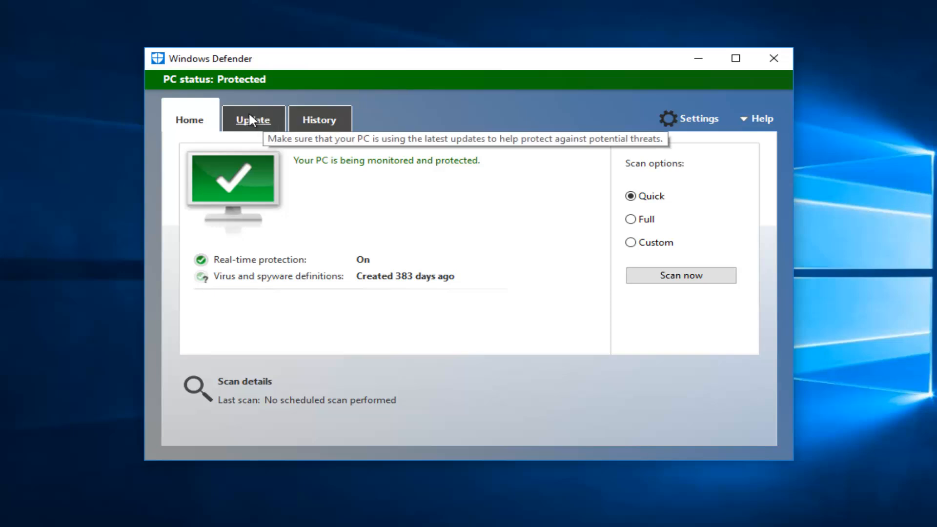
Start updating the virus and spyware definitions from the Update tab.
left_click(253, 119)
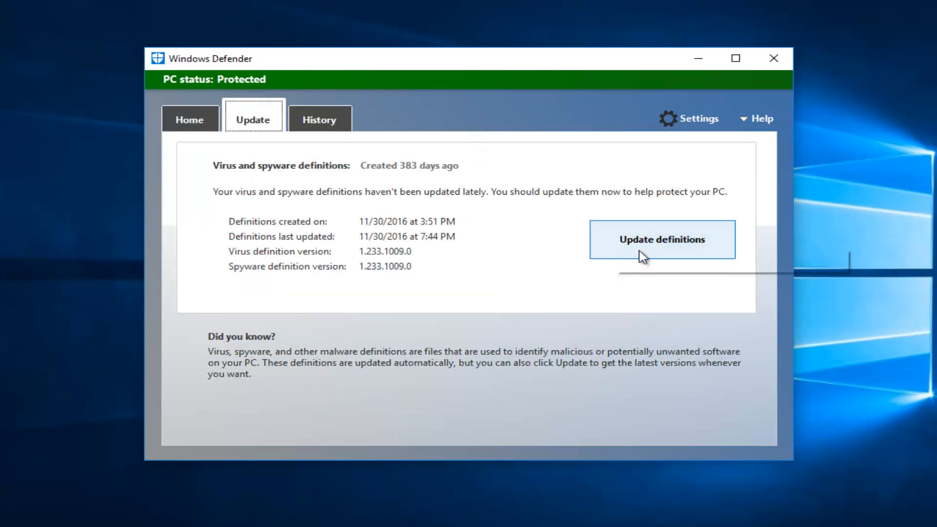
left_click(662, 239)
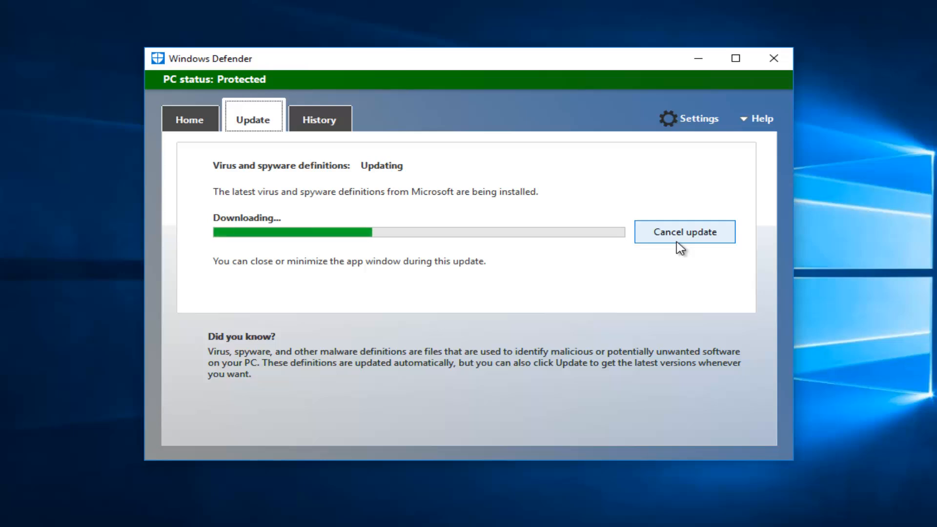
Finish the update, leaving definitions at version 1.249.1266.0, dated 8/19/2017.
left_click(684, 231)
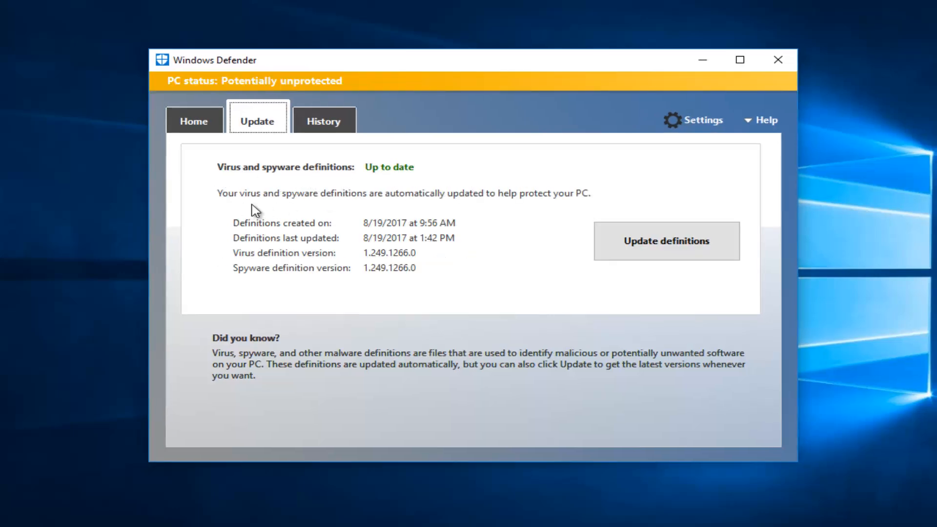
mouse_move(418, 208)
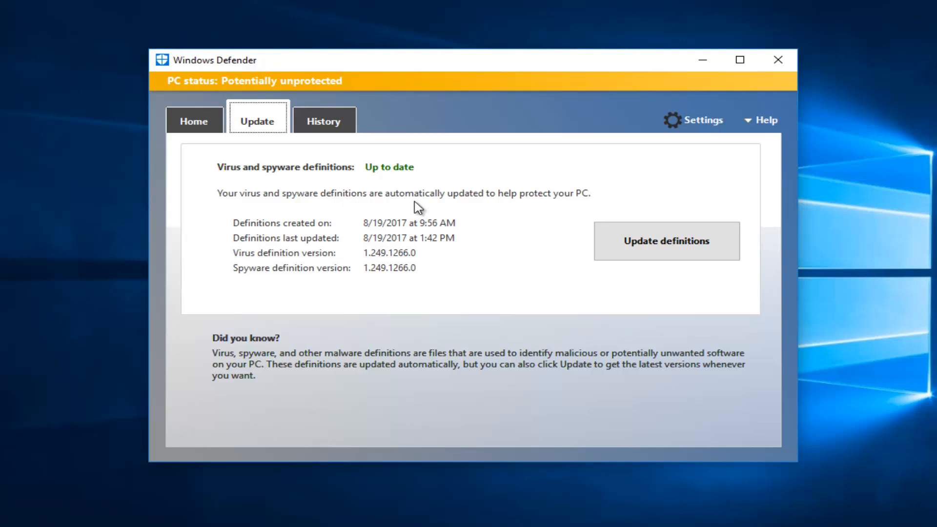
mouse_move(447, 269)
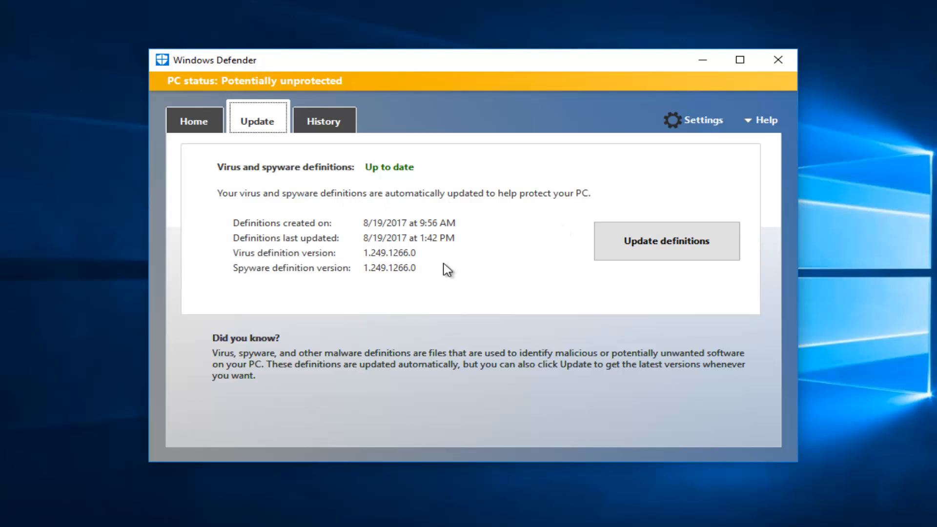